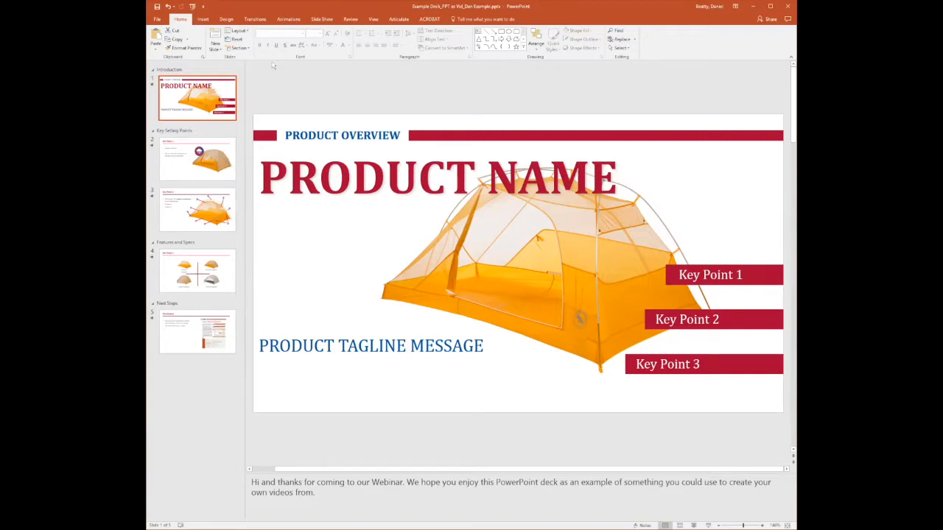
mouse_move(317, 258)
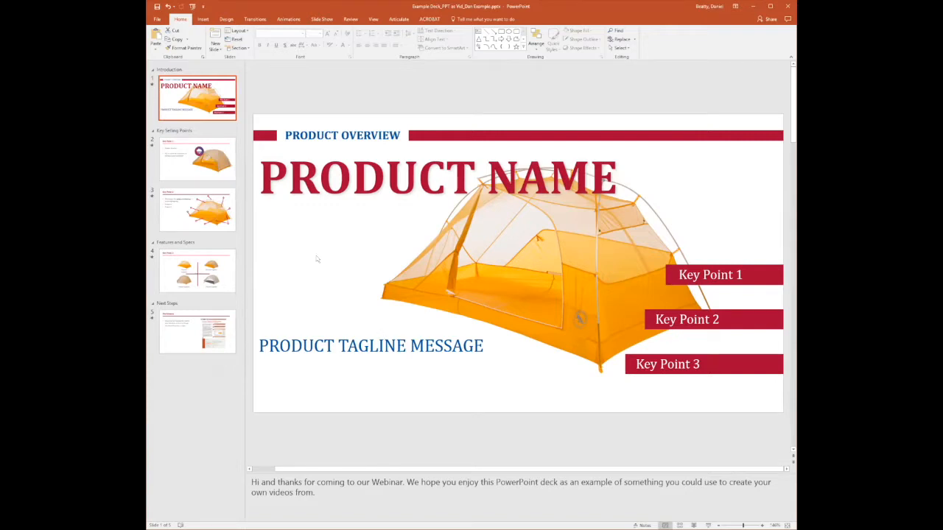
mouse_move(221, 163)
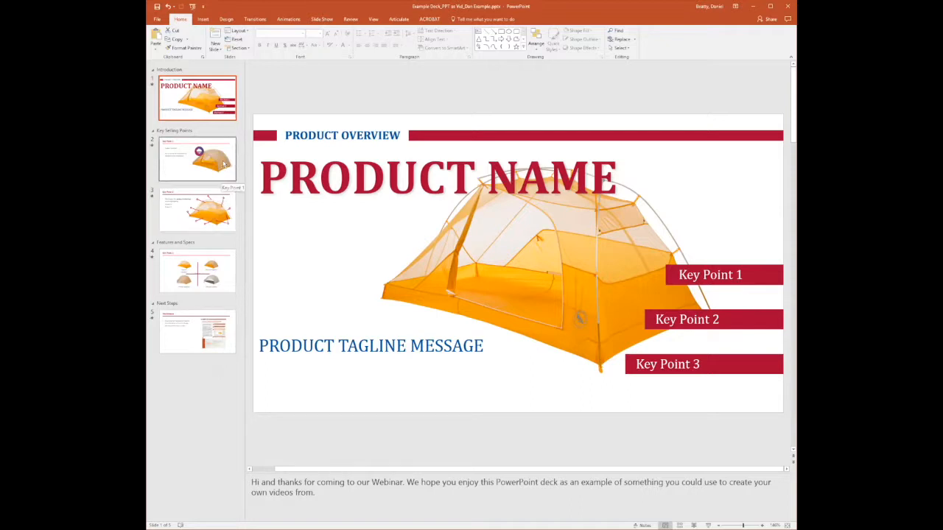
Step: Review Key Point 1, the tent pictures and Disclaimers slides, returning to Key Point 1
click(197, 159)
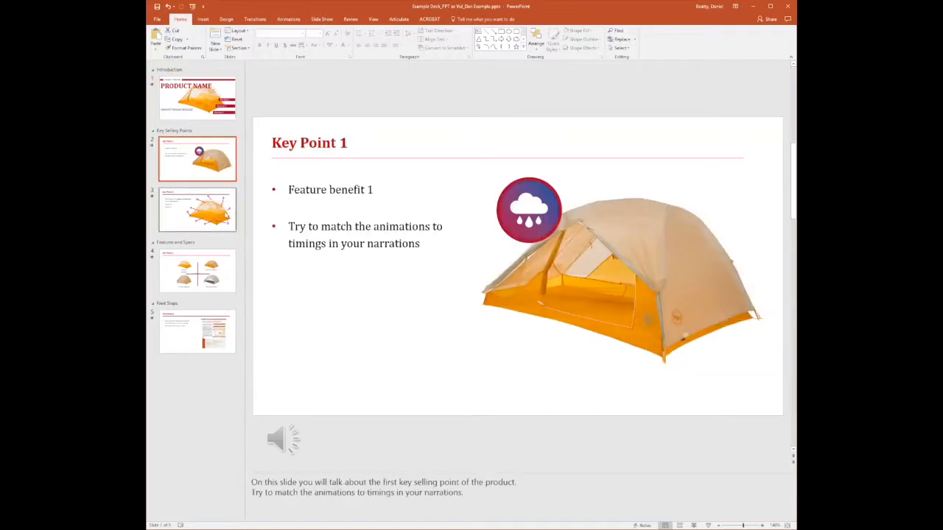
click(197, 270)
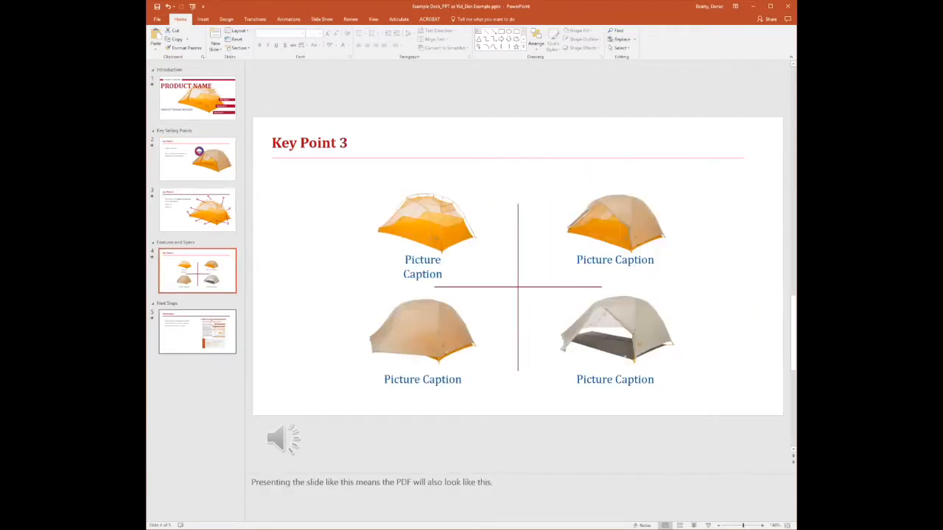
click(197, 331)
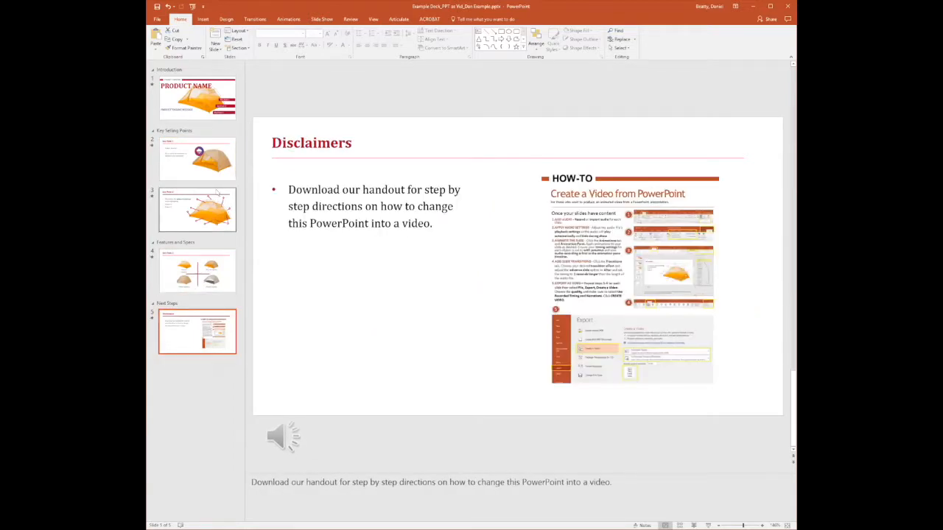
click(197, 159)
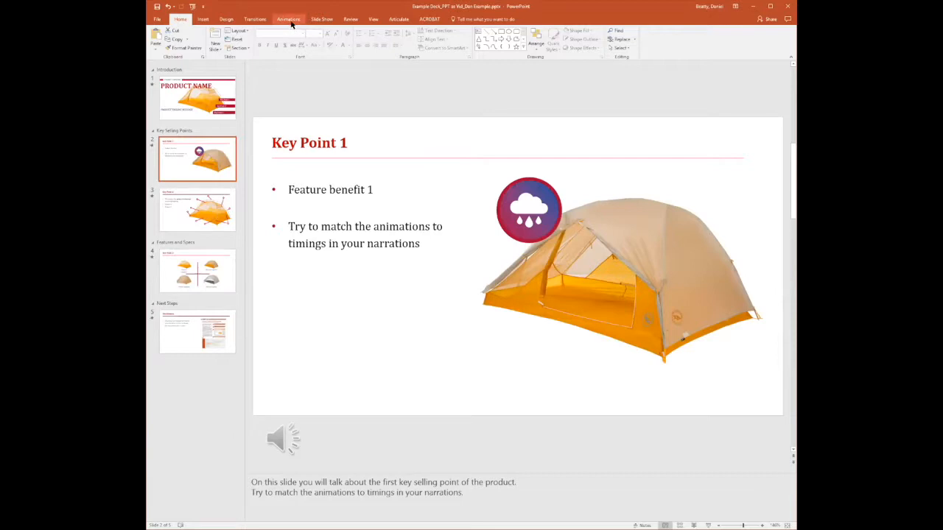
Step: Show the Animation Pane and view the Key Point 2 slide's animations
click(289, 18)
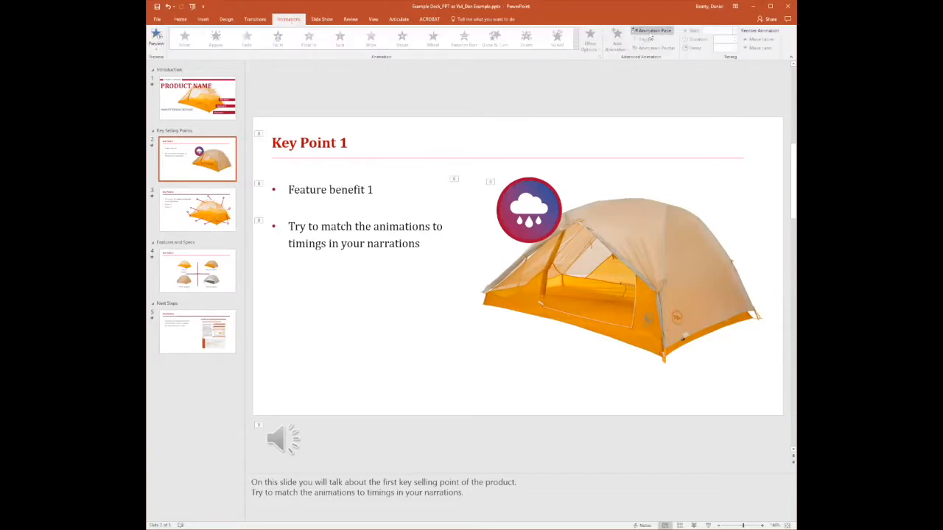
click(651, 31)
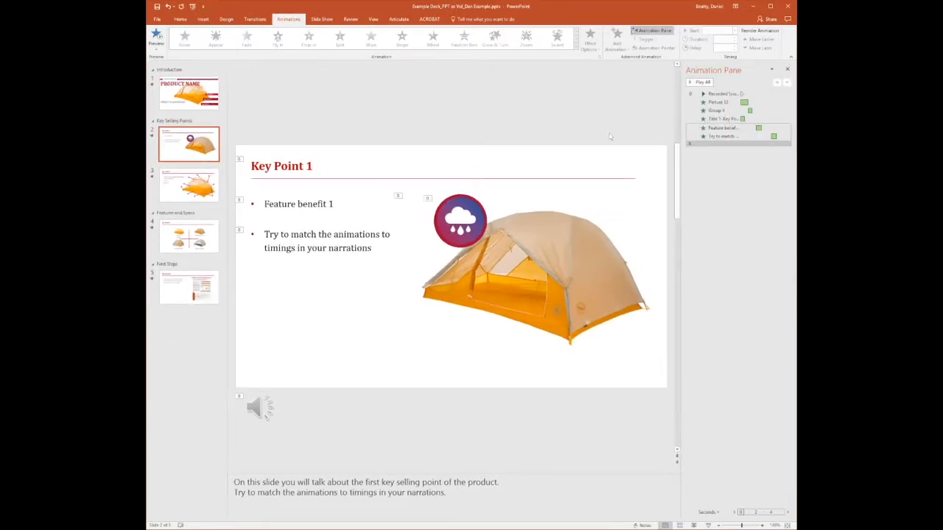
click(189, 184)
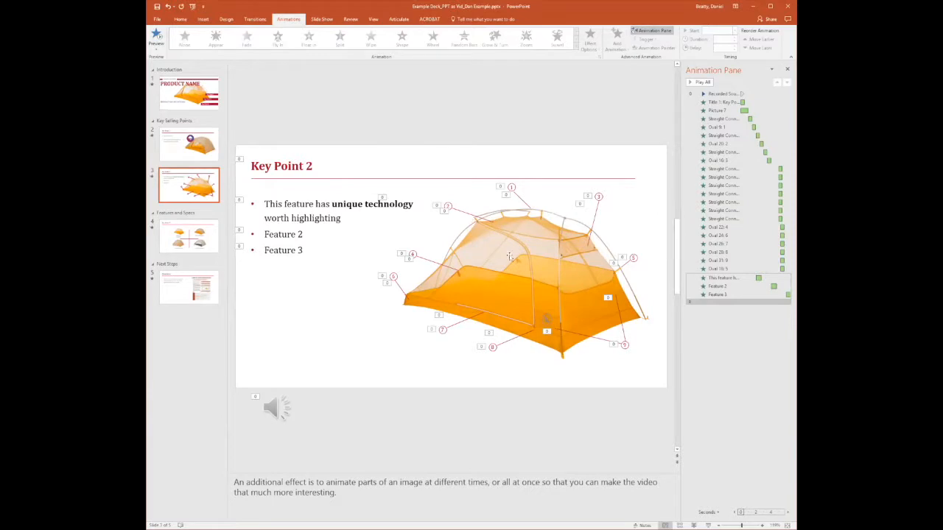
mouse_move(521, 252)
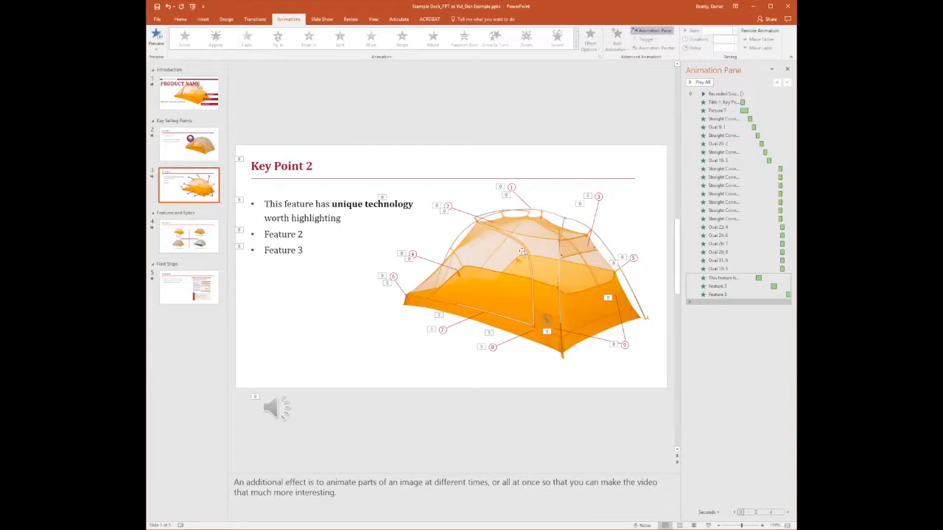
Step: Select the title slide to see its picture and introduction animations
click(187, 92)
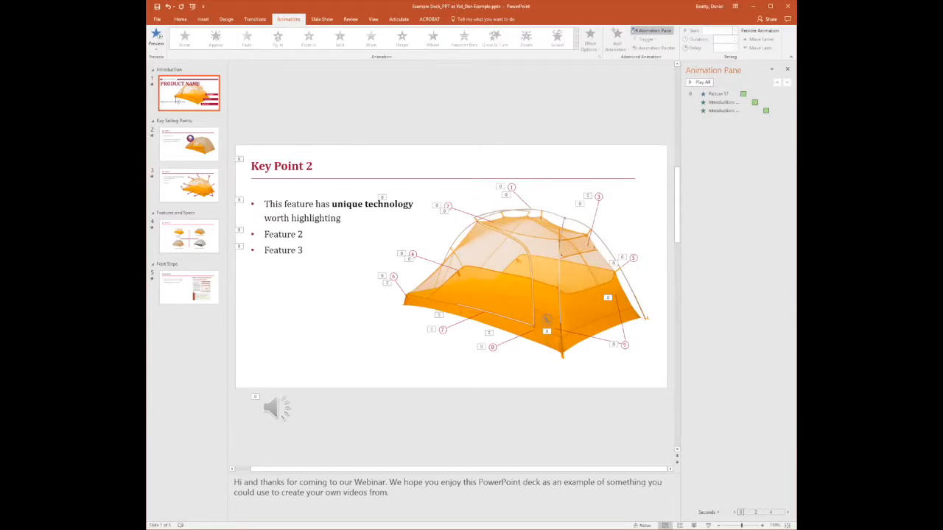
click(188, 92)
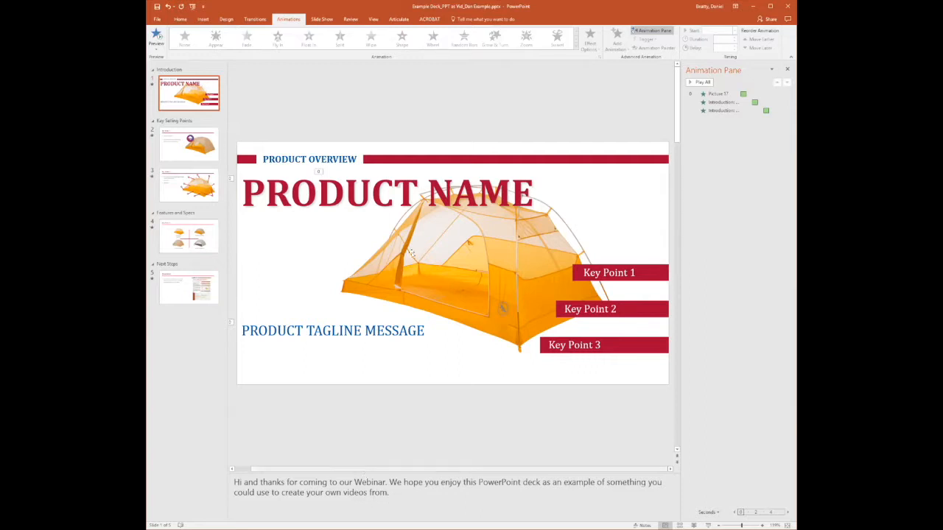
mouse_move(373, 108)
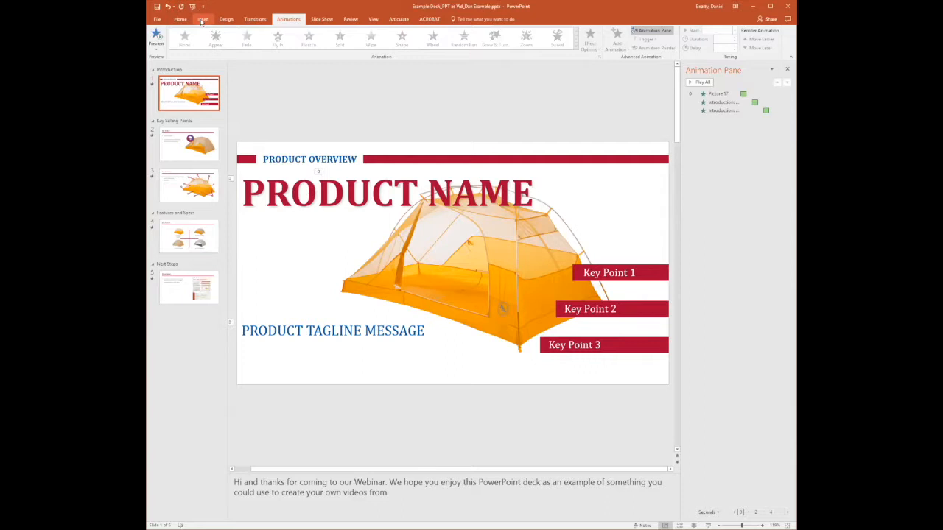
Step: Start recording a narration with Insert > Audio > Record Audio
click(204, 18)
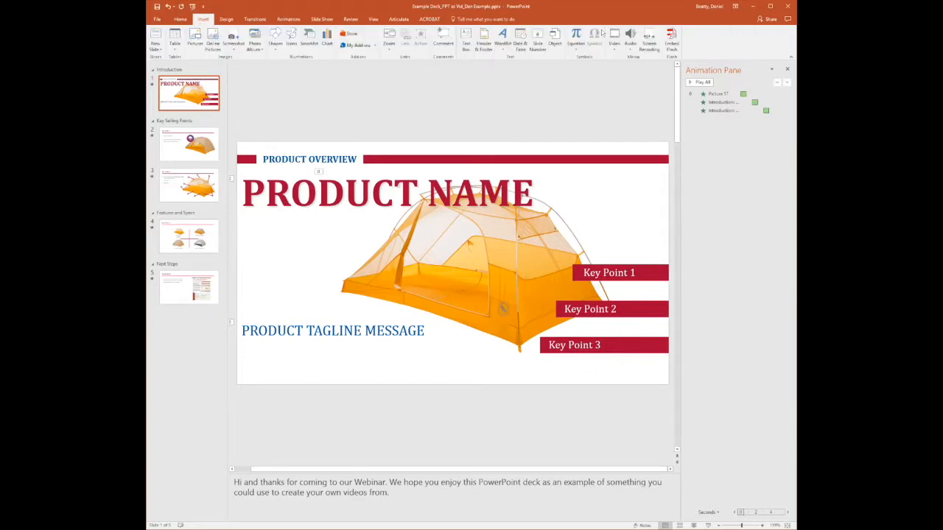
click(630, 37)
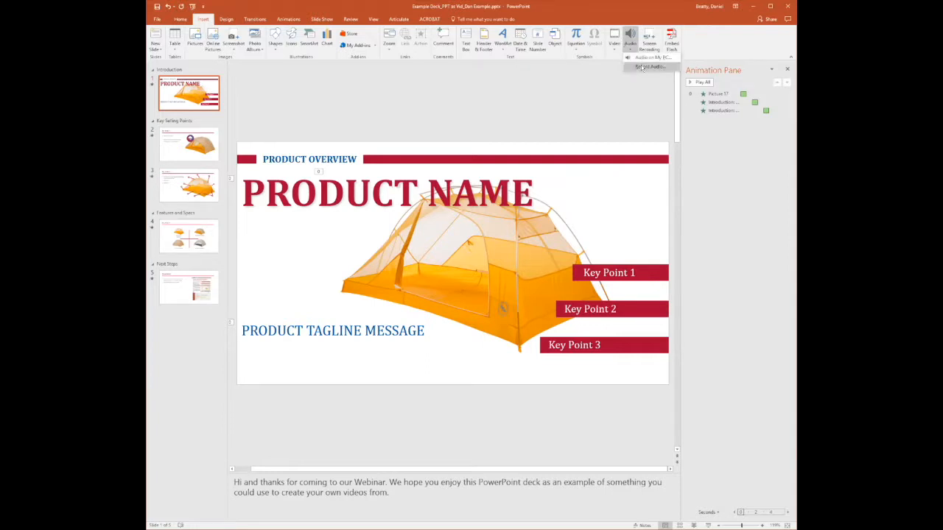
click(648, 66)
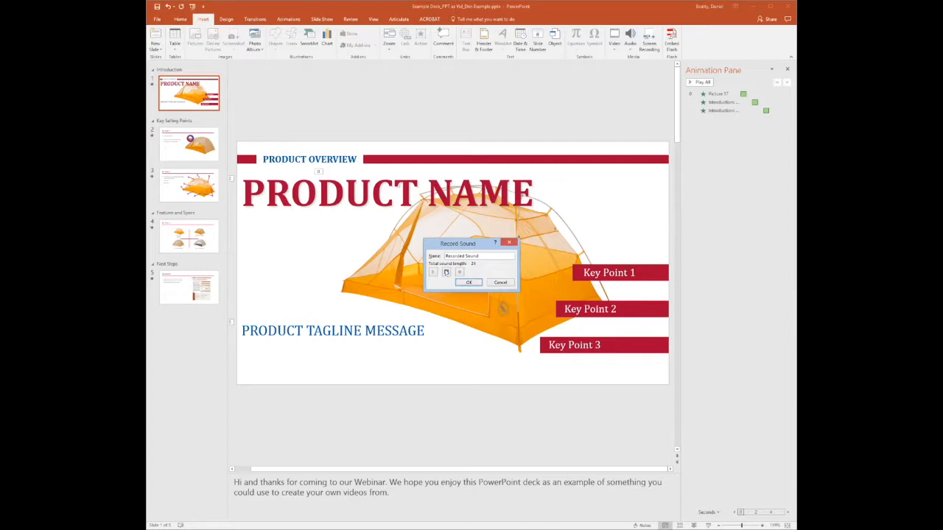
click(433, 273)
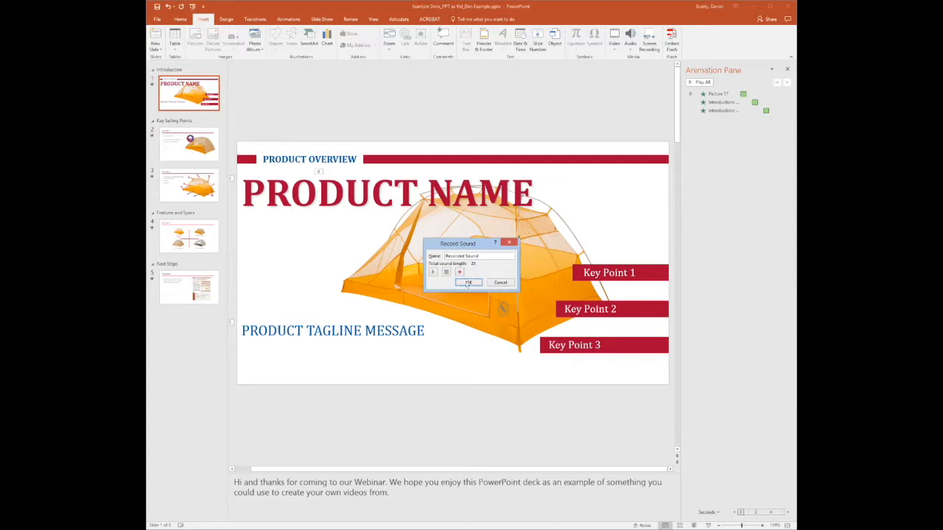
click(469, 283)
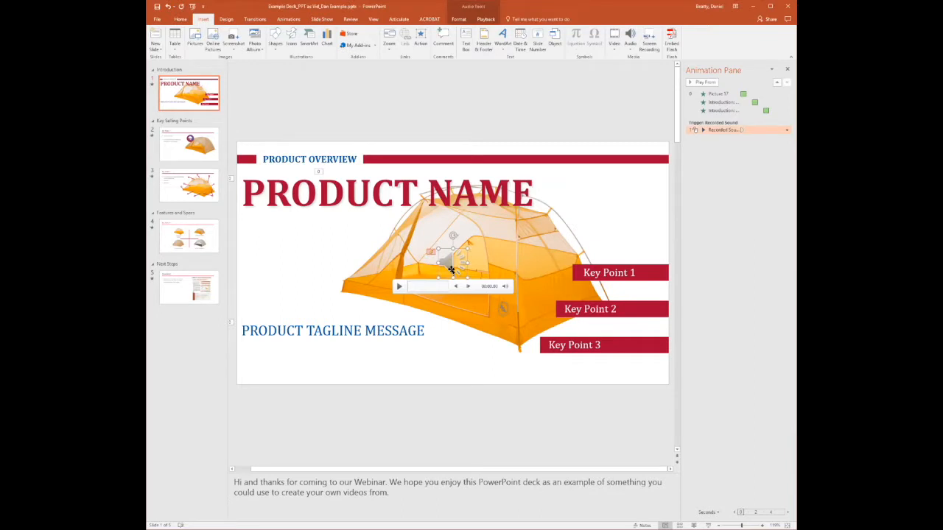
mouse_move(400, 288)
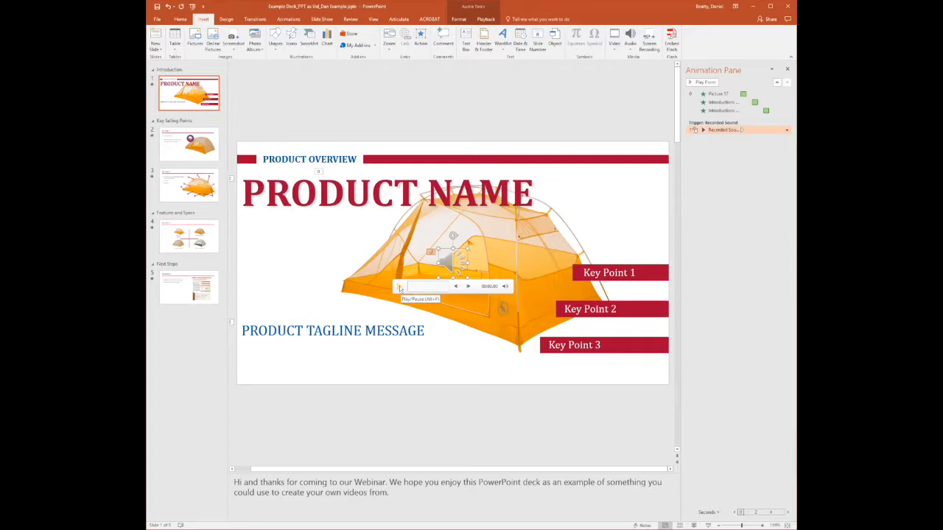
mouse_move(401, 287)
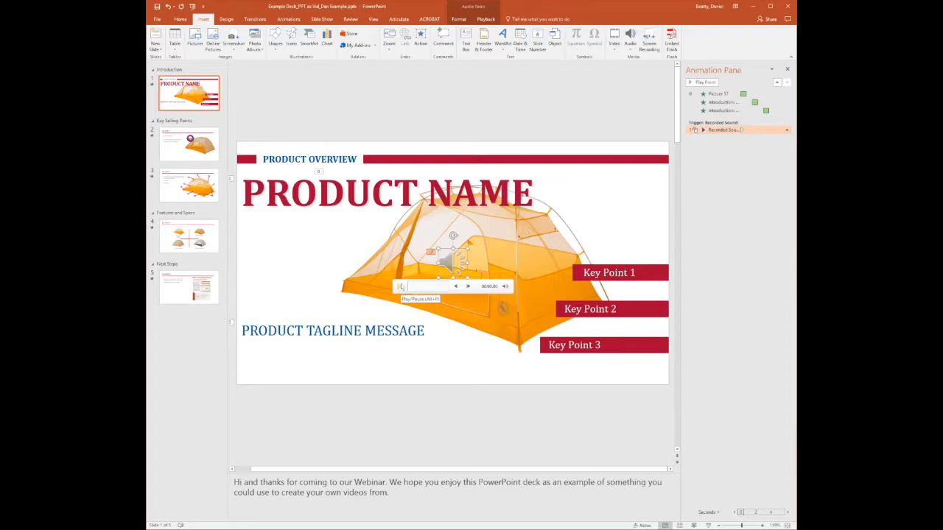
Step: Trim the Recorded Sound to start about 16 seconds in, previewing before confirming
right_click(460, 254)
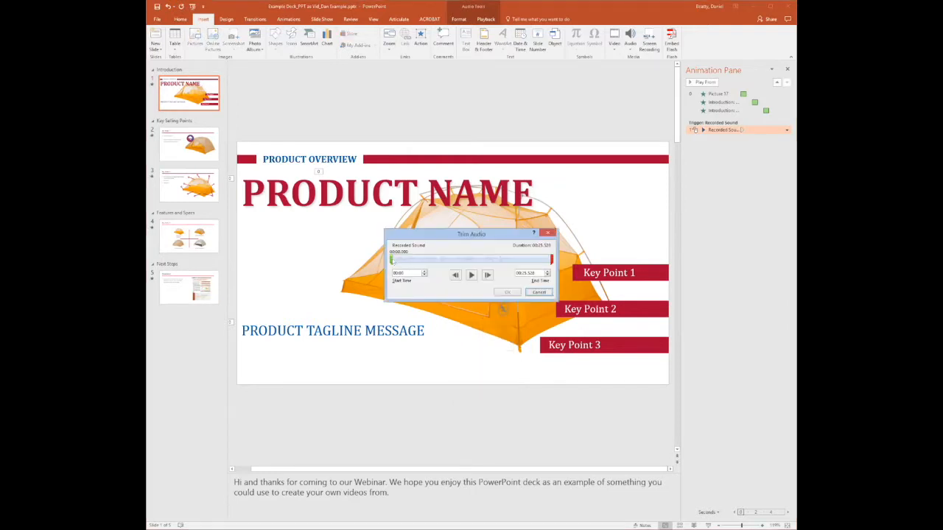
drag(391, 260, 446, 260)
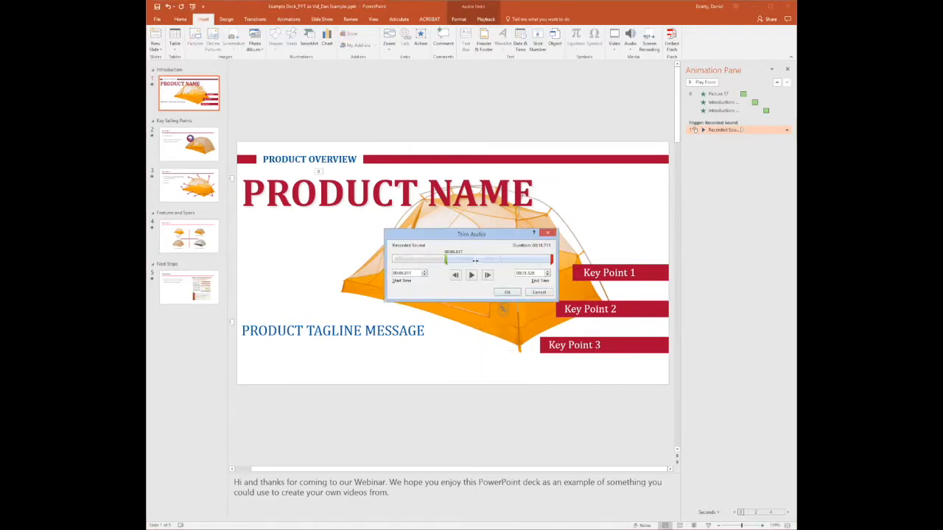
drag(446, 259, 477, 259)
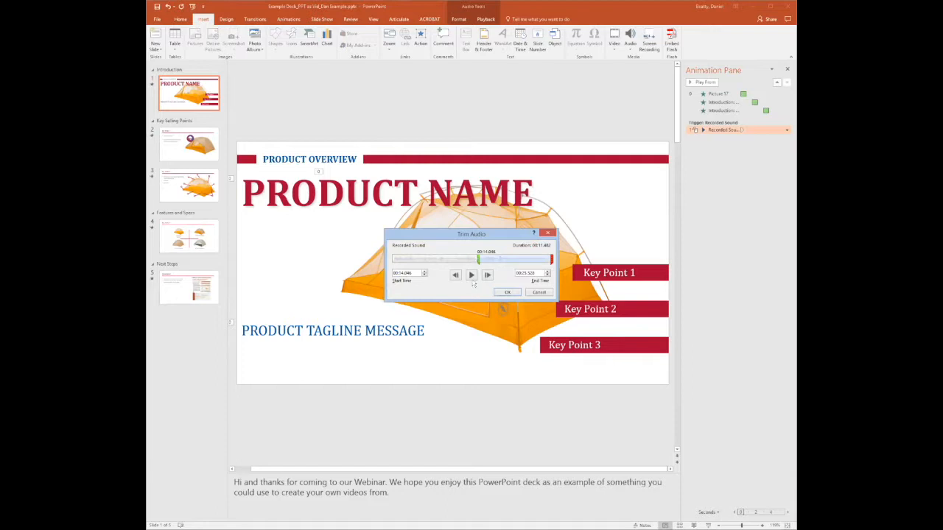
click(470, 274)
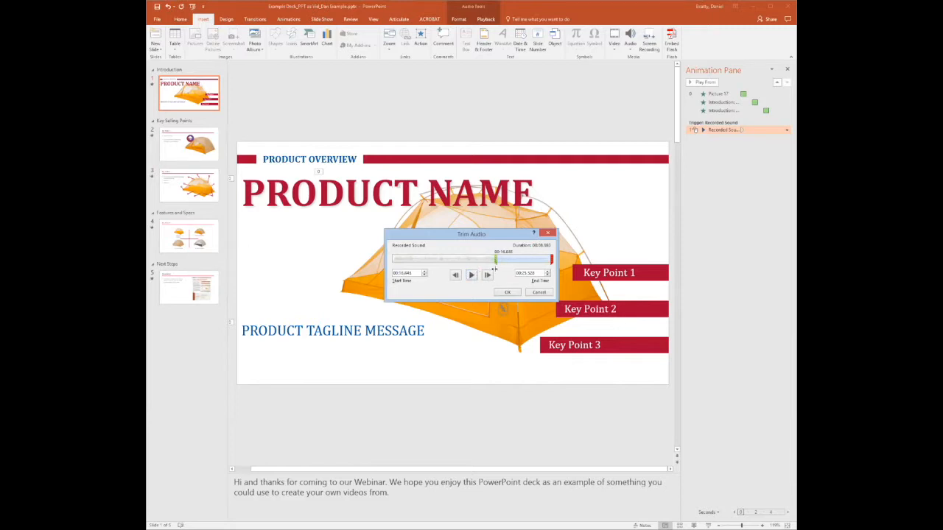
drag(495, 259, 510, 259)
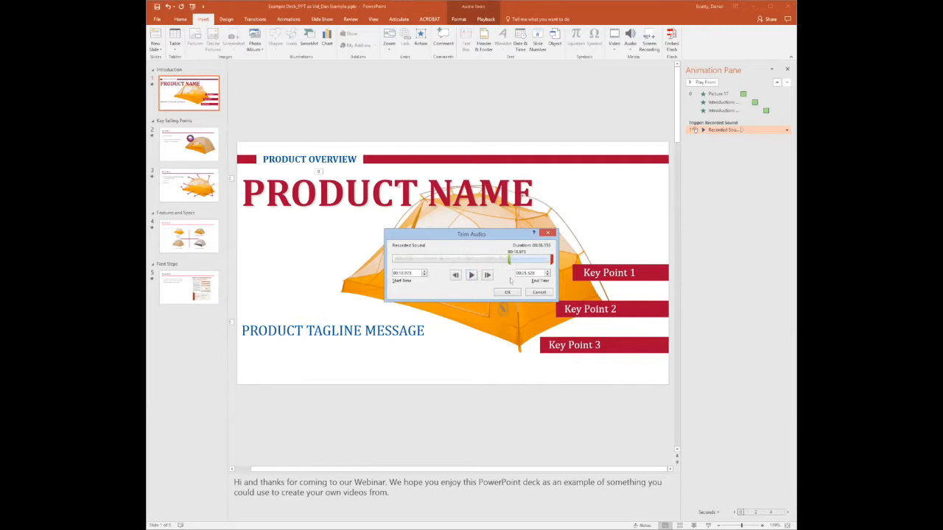
click(507, 292)
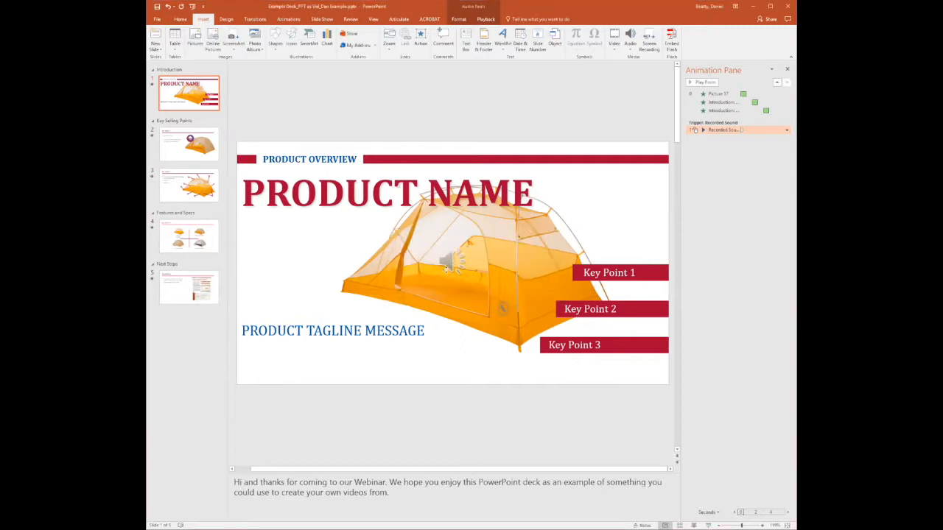
Step: Select the Recorded Sound icon on the title slide
click(449, 262)
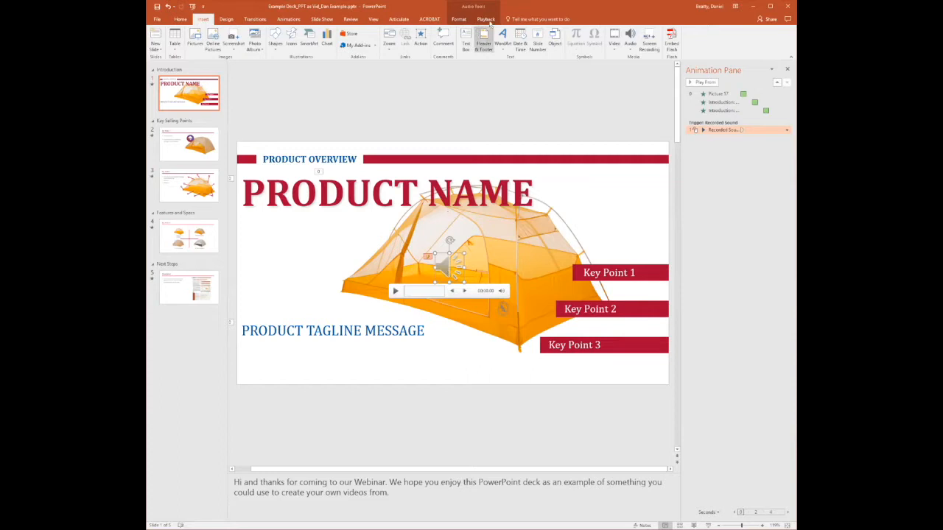
Step: Set the Recorded Sound to start Automatically on the Playback tab
click(485, 19)
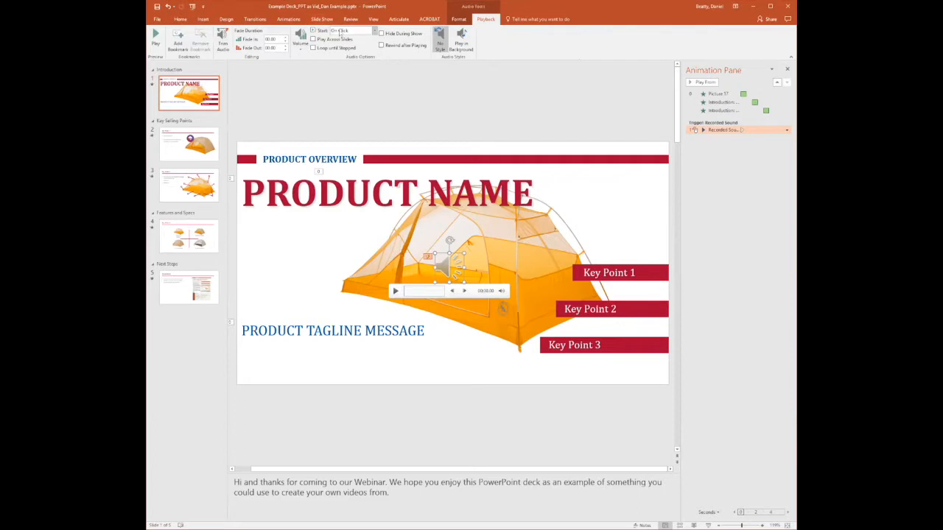
click(341, 31)
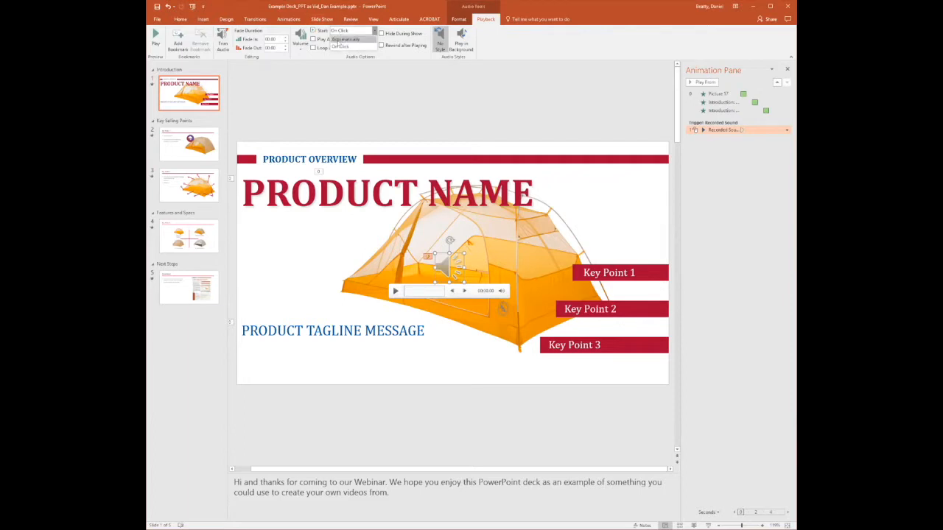
click(366, 30)
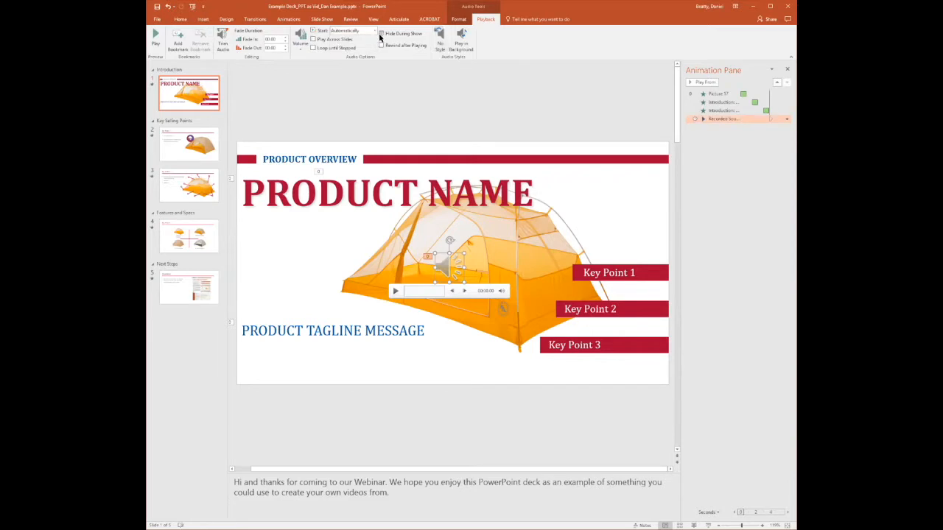
mouse_move(443, 228)
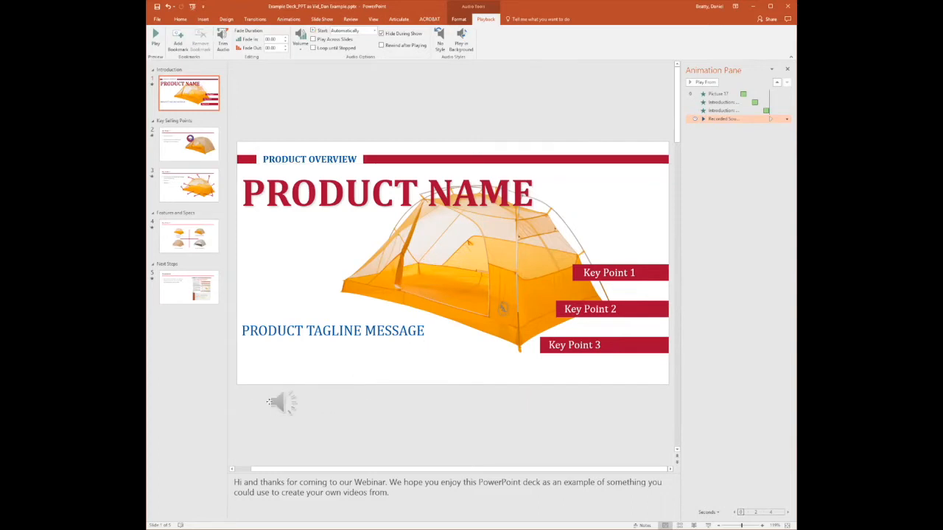
Step: Select the sound icon sitting below the title slide
click(282, 403)
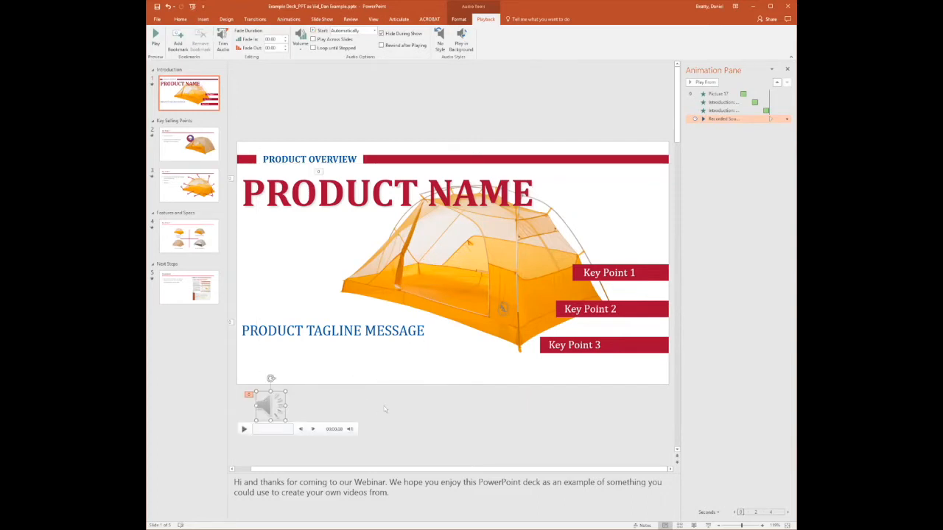
mouse_move(795, 95)
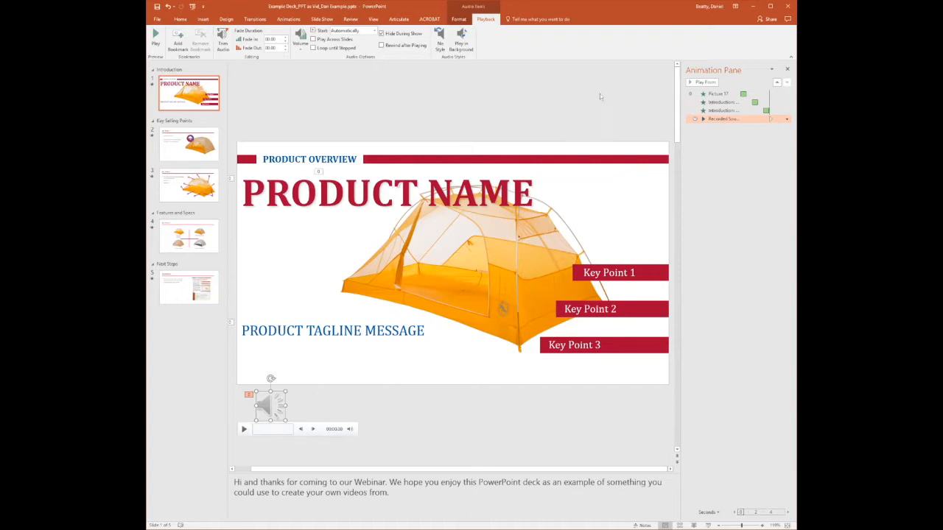
mouse_move(575, 103)
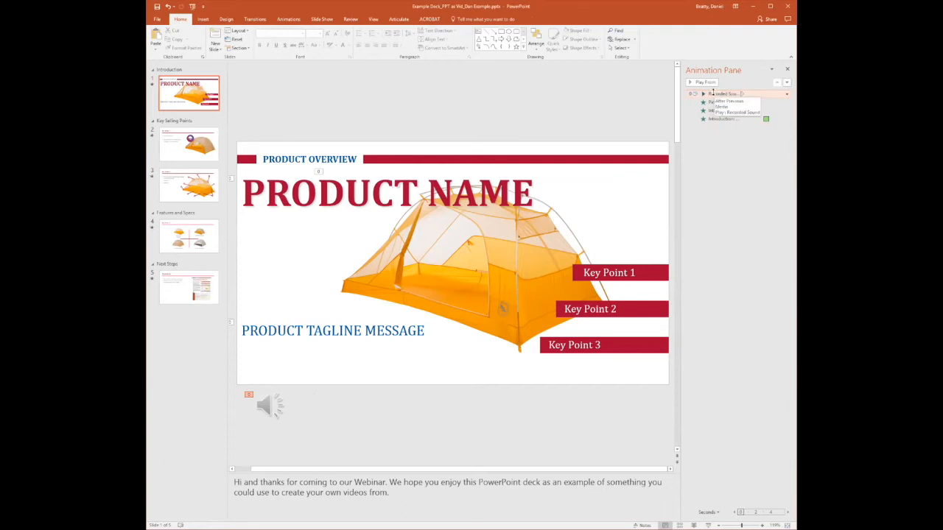
Step: Open the Animations tab's Start dropdown for the Recorded Sound
click(288, 18)
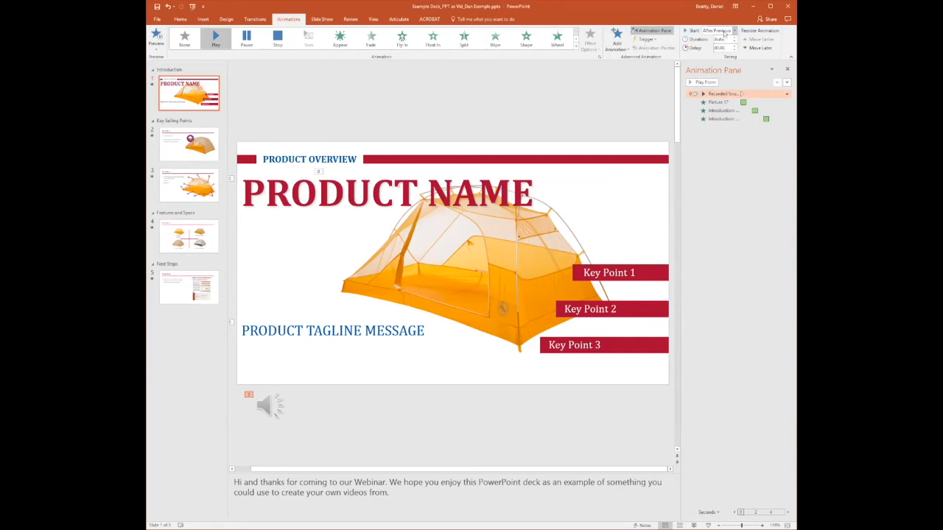
click(726, 30)
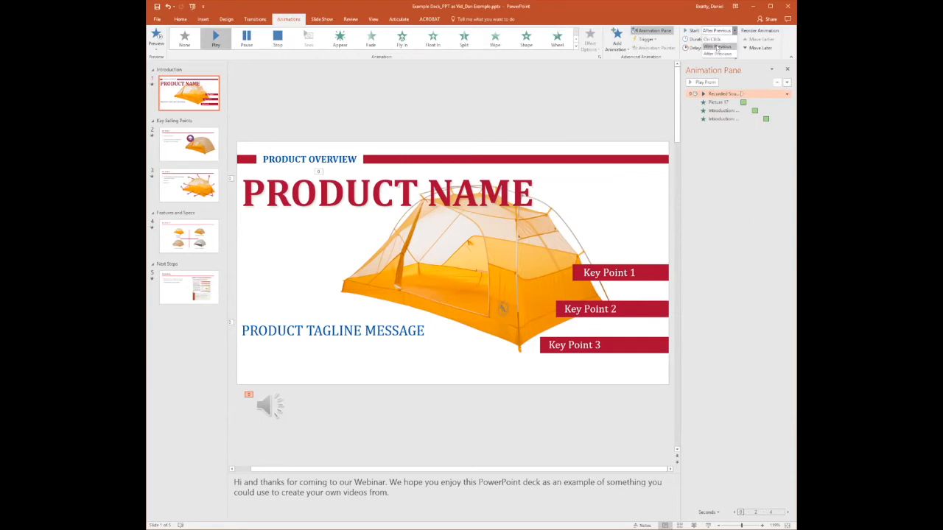